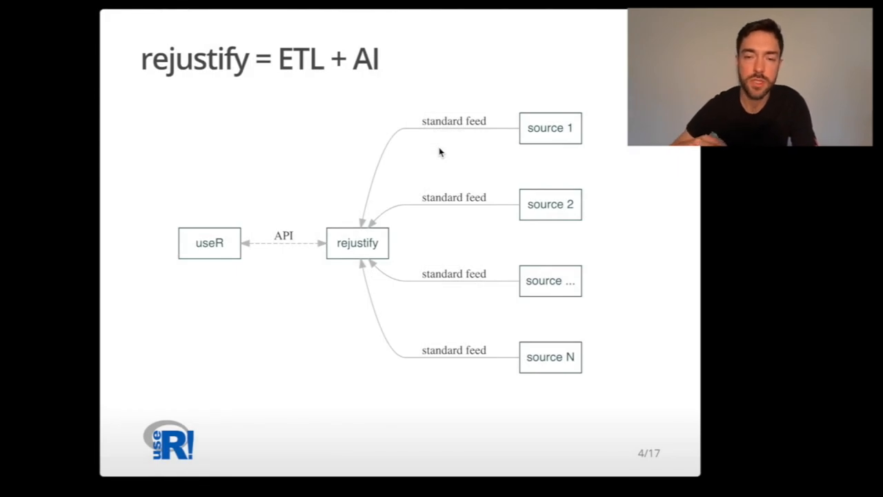
mouse_move(398, 191)
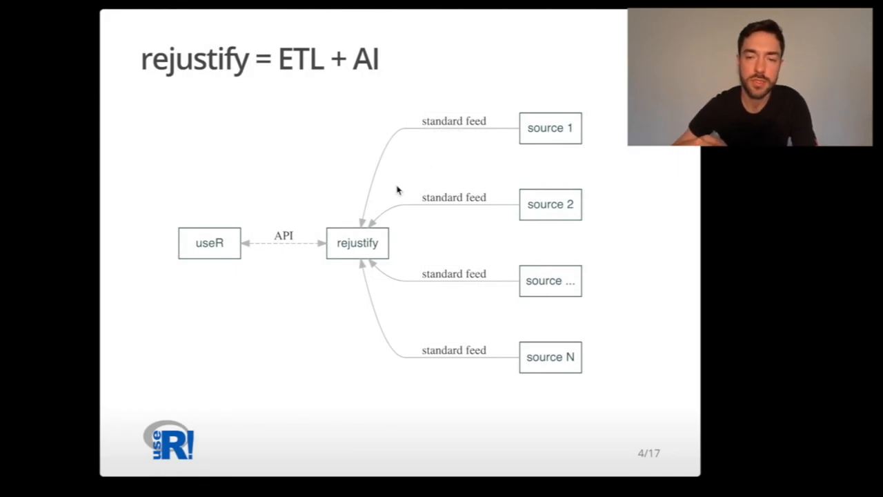
mouse_move(347, 255)
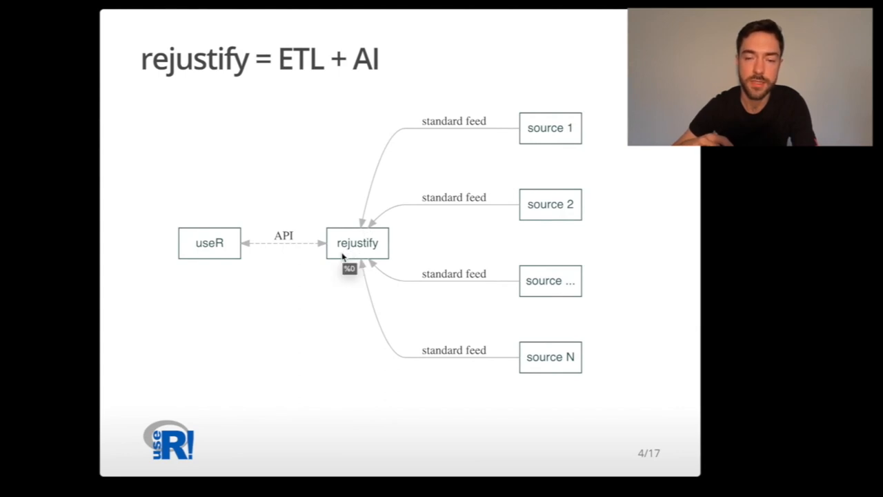
mouse_move(392, 242)
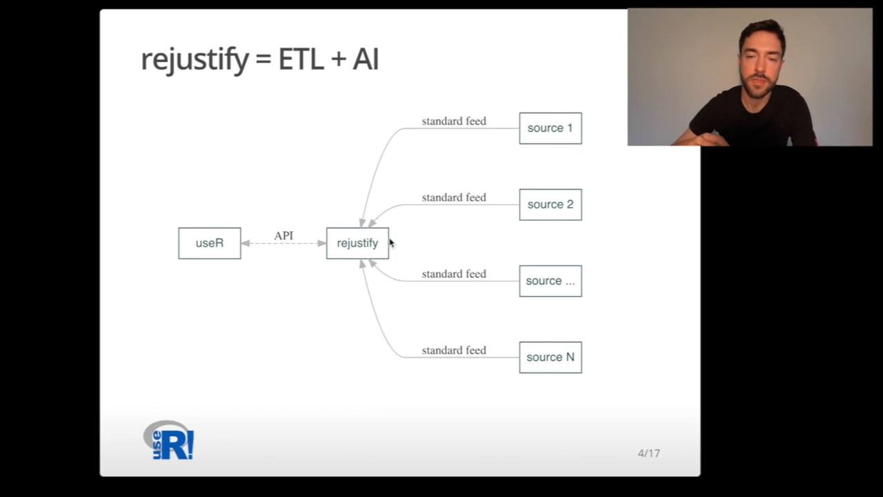
mouse_move(555, 129)
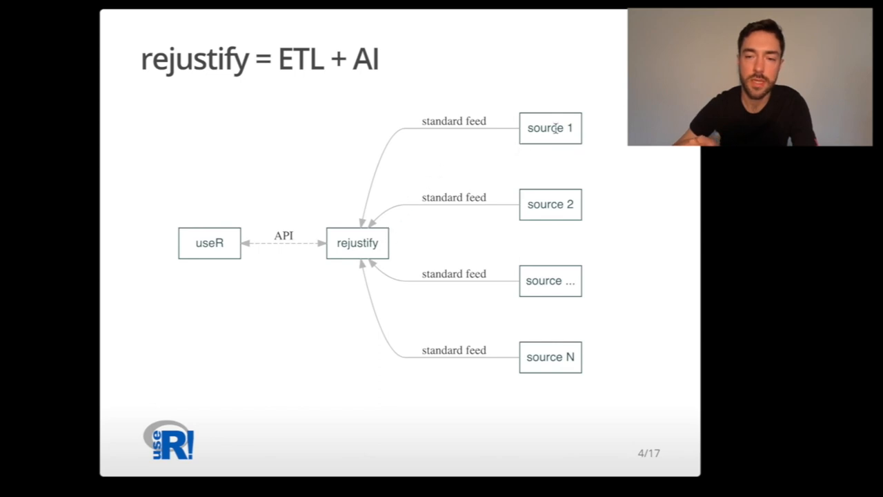
mouse_move(560, 157)
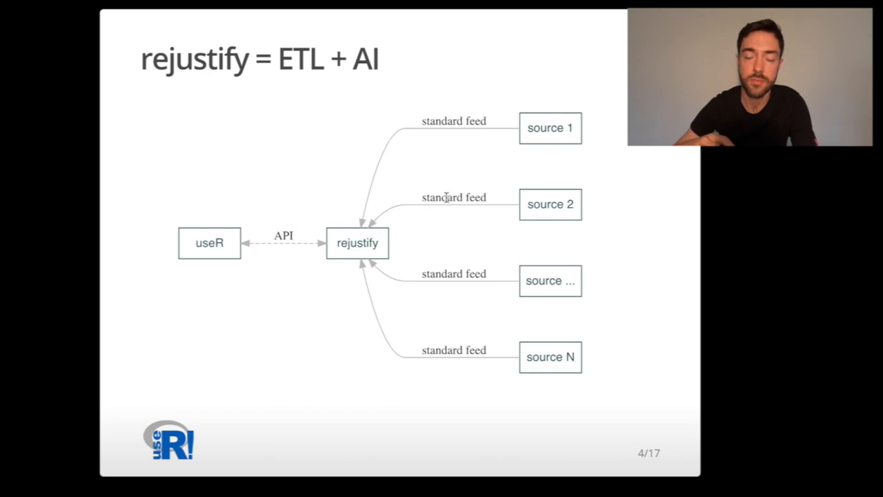
mouse_move(406, 207)
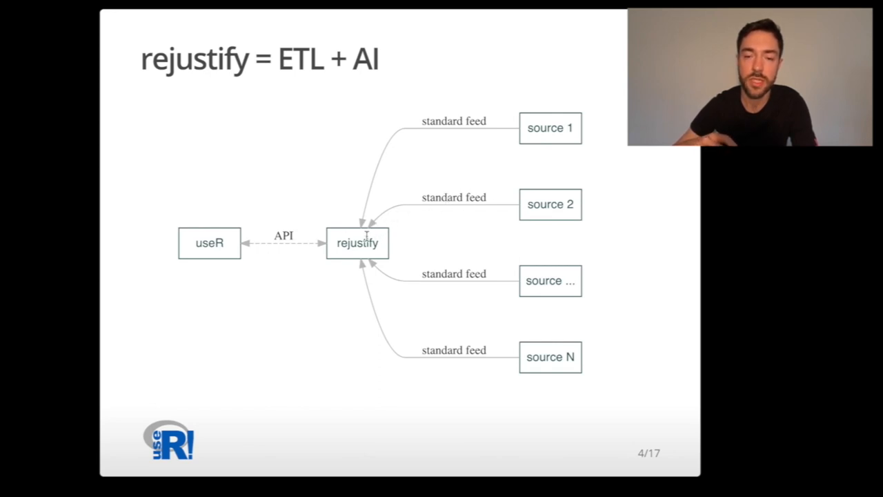
mouse_move(345, 249)
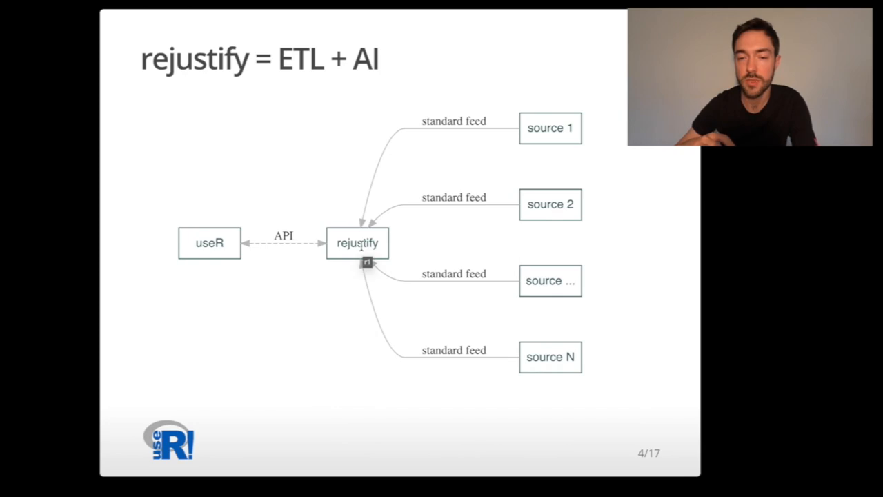
mouse_move(356, 242)
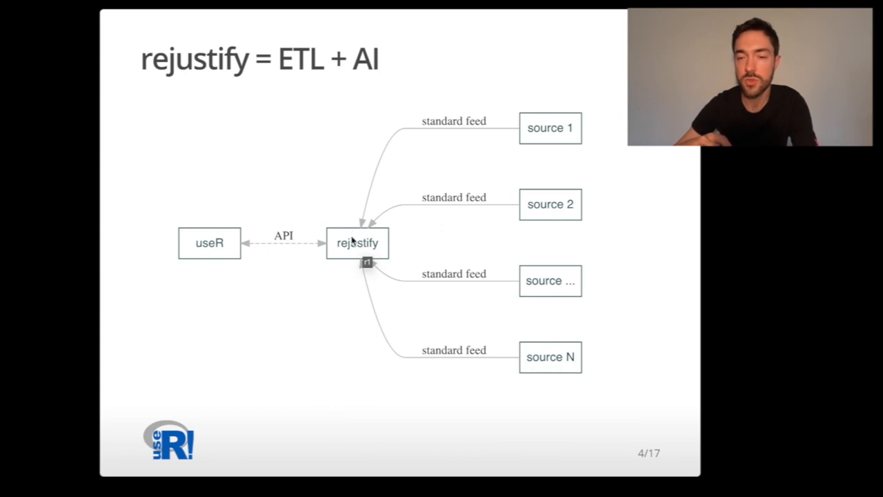
mouse_move(417, 187)
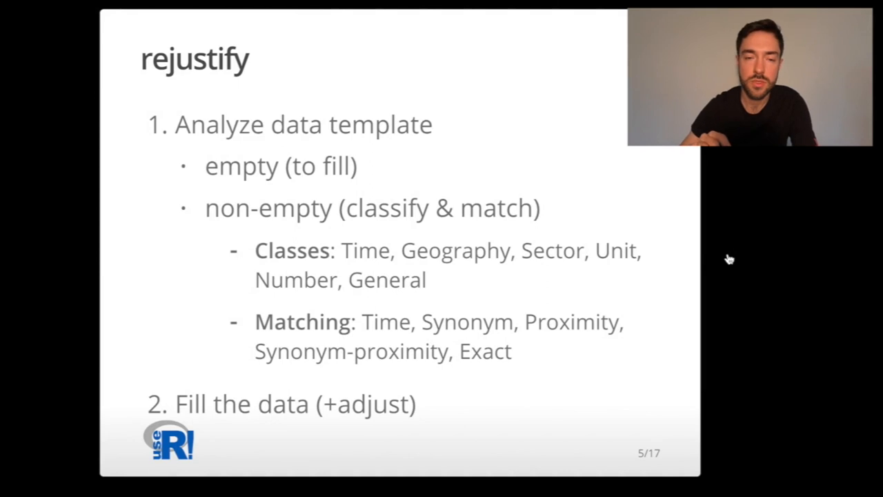
mouse_move(743, 258)
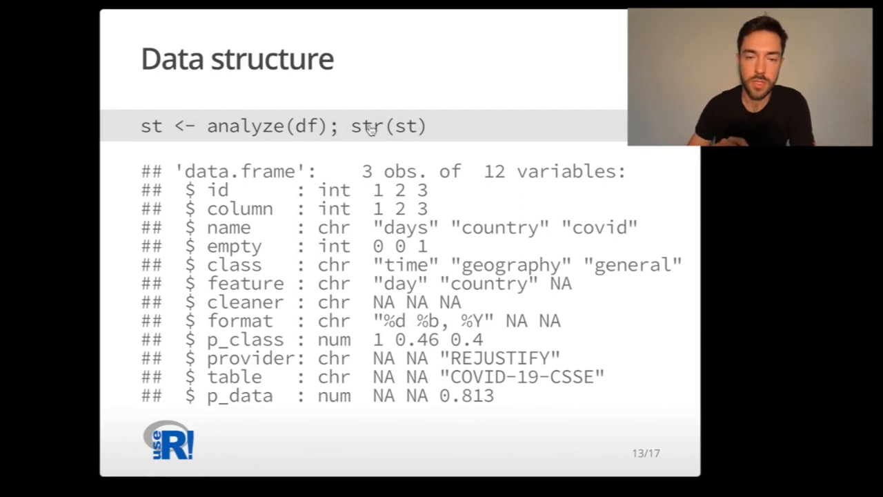
mouse_move(268, 143)
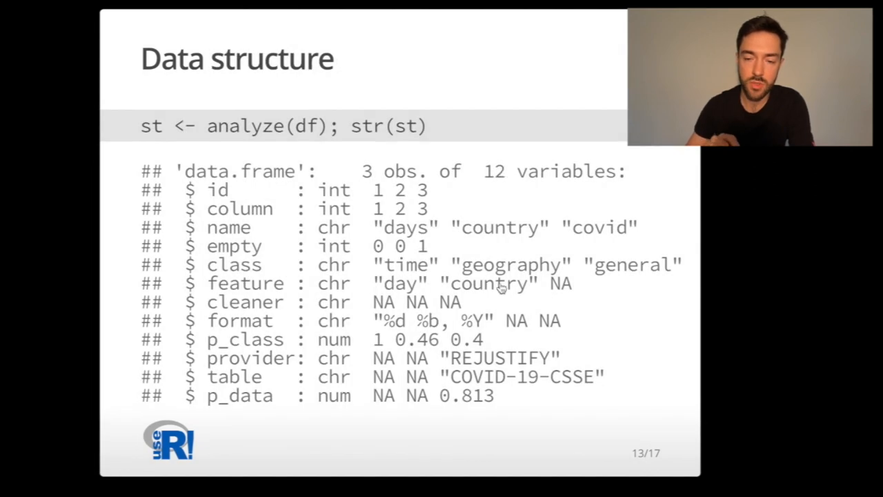
mouse_move(604, 246)
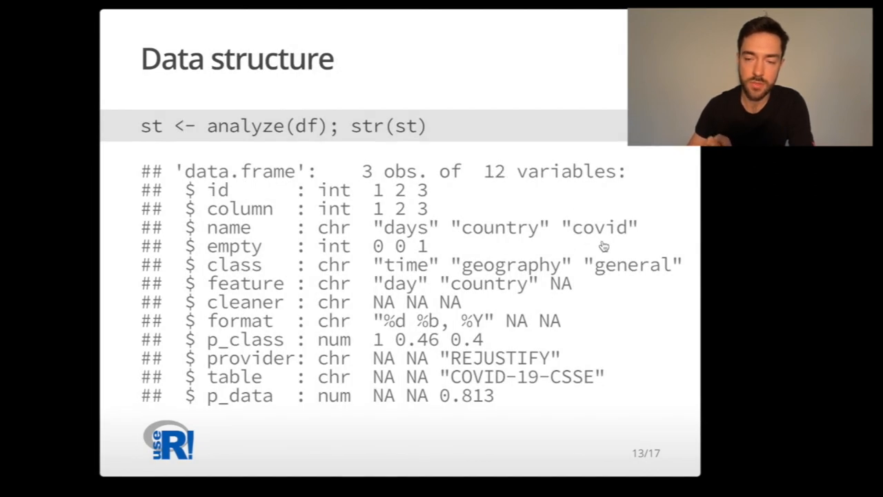
mouse_move(486, 366)
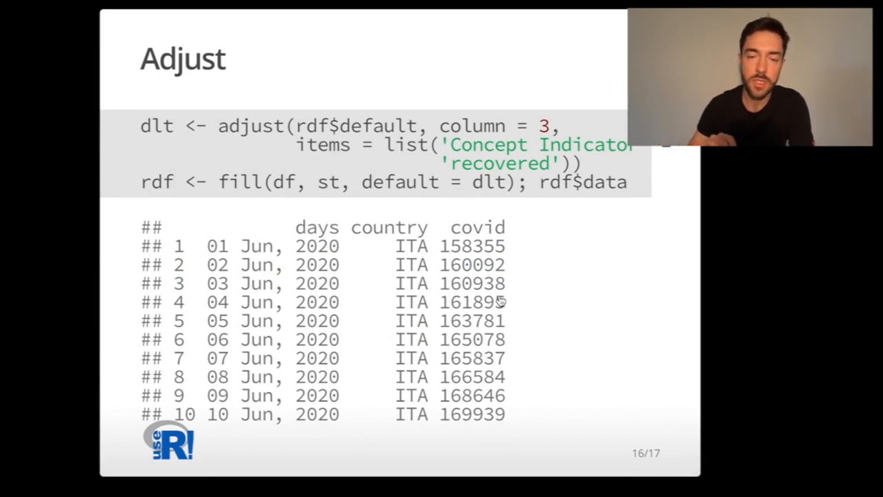
mouse_move(272, 135)
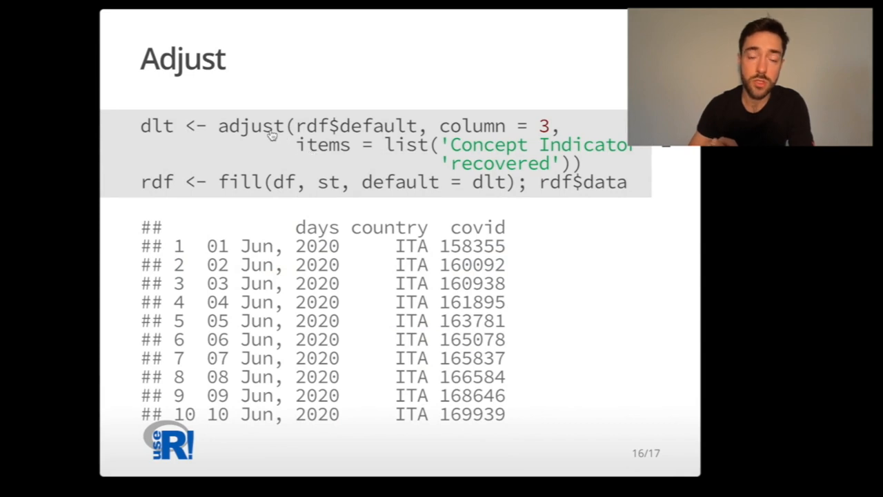
mouse_move(250, 133)
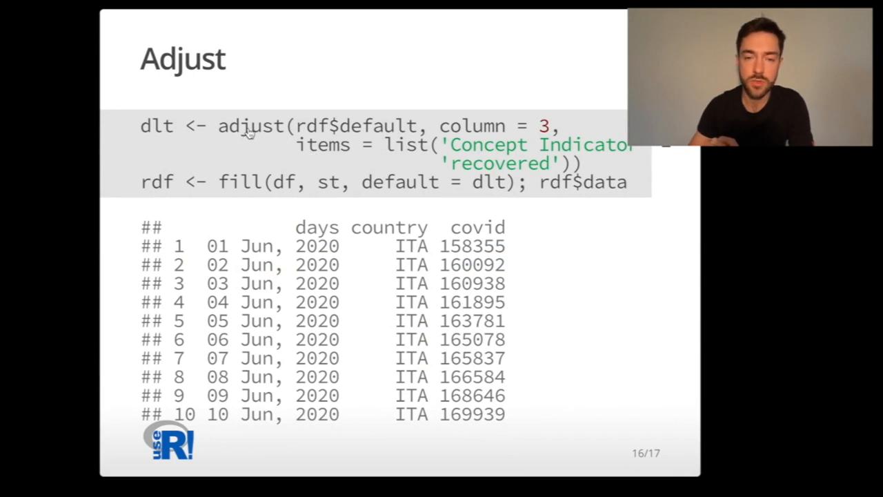
mouse_move(275, 140)
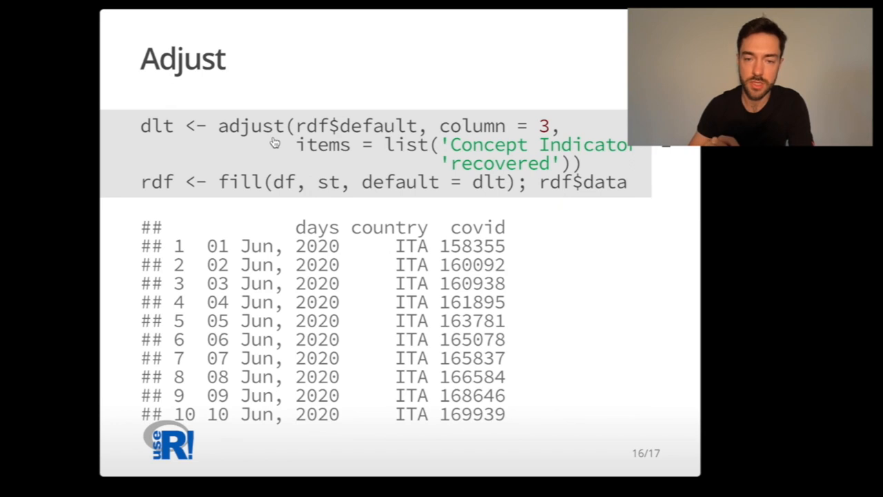
mouse_move(297, 141)
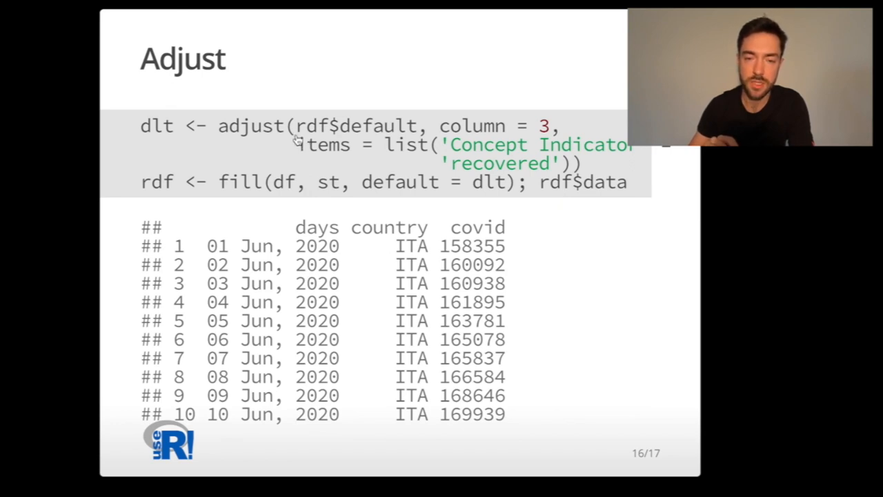
mouse_move(362, 142)
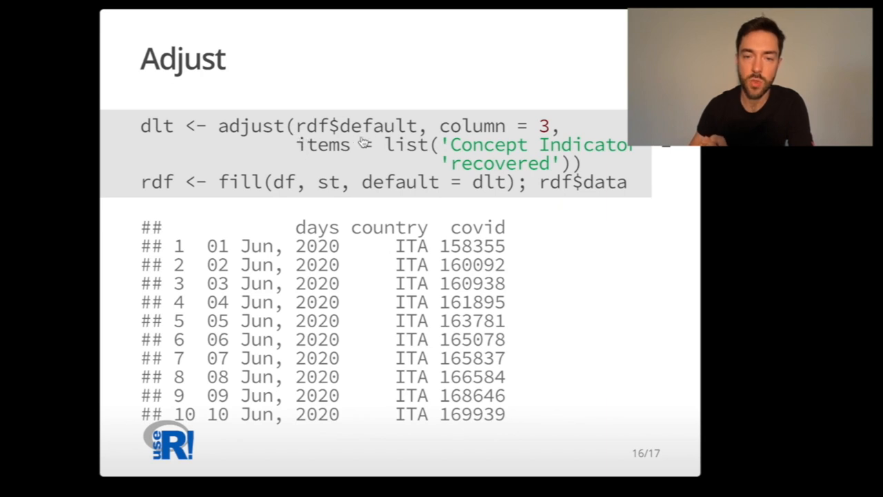
mouse_move(481, 127)
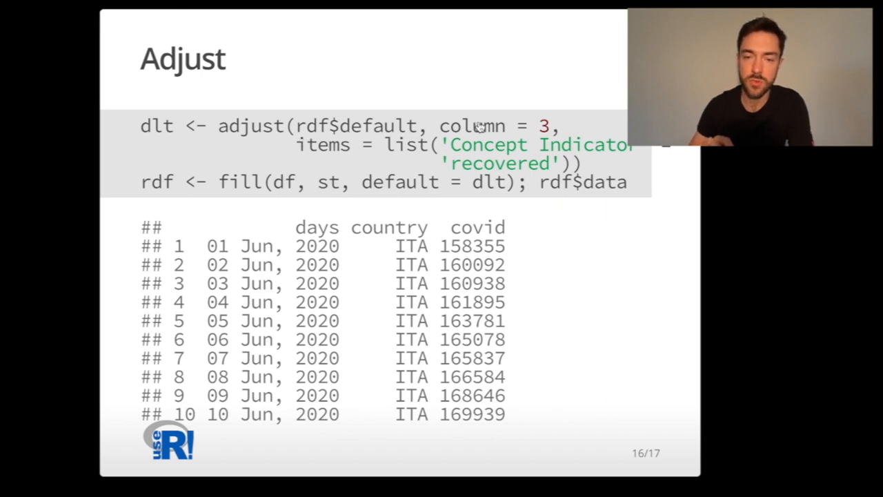
mouse_move(541, 135)
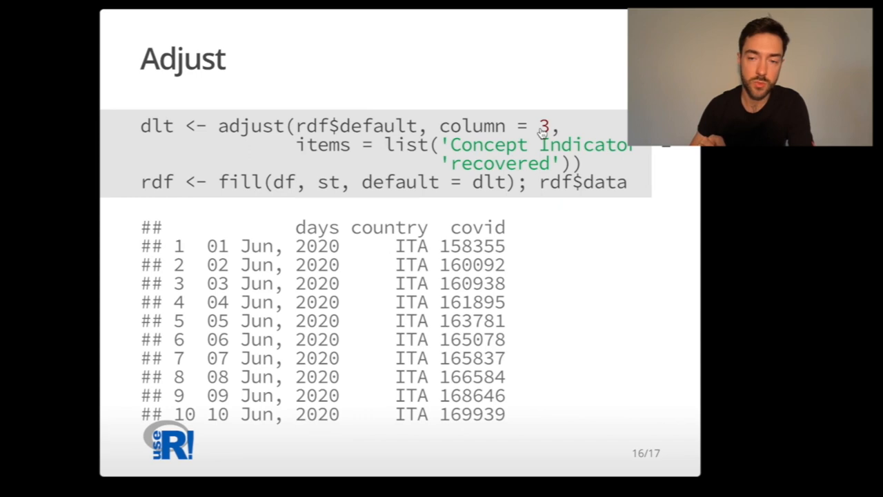
mouse_move(301, 150)
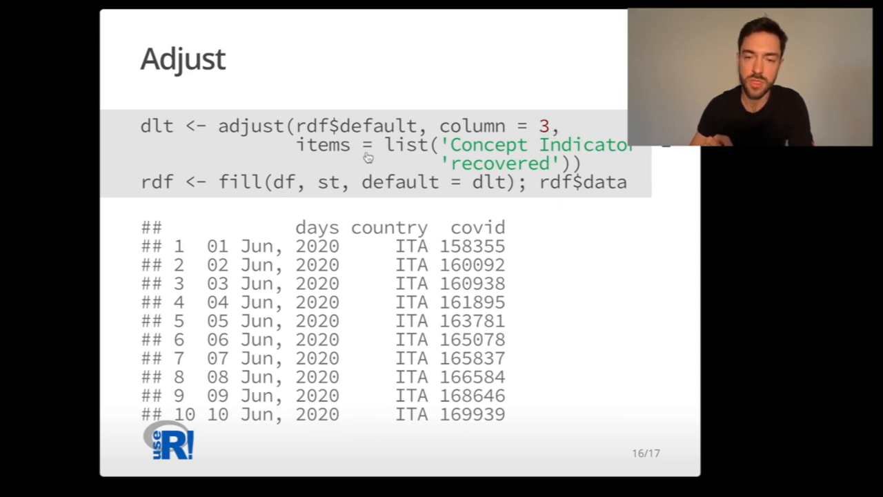
mouse_move(513, 131)
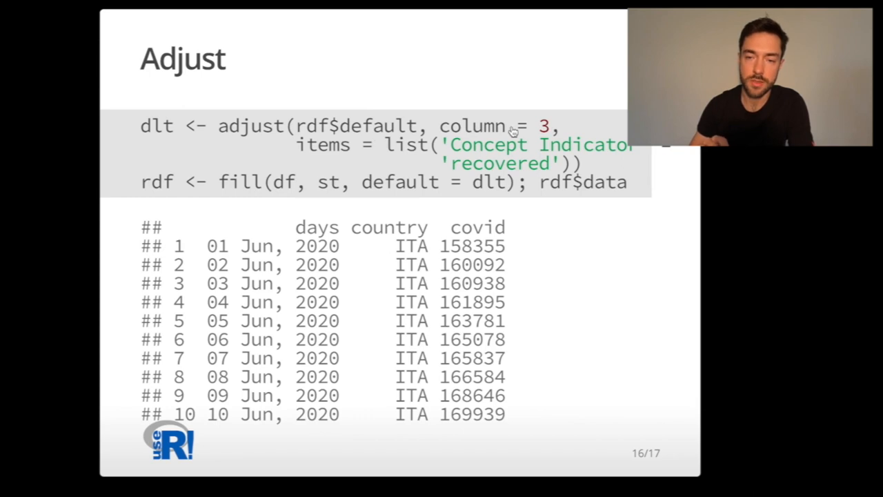
mouse_move(513, 150)
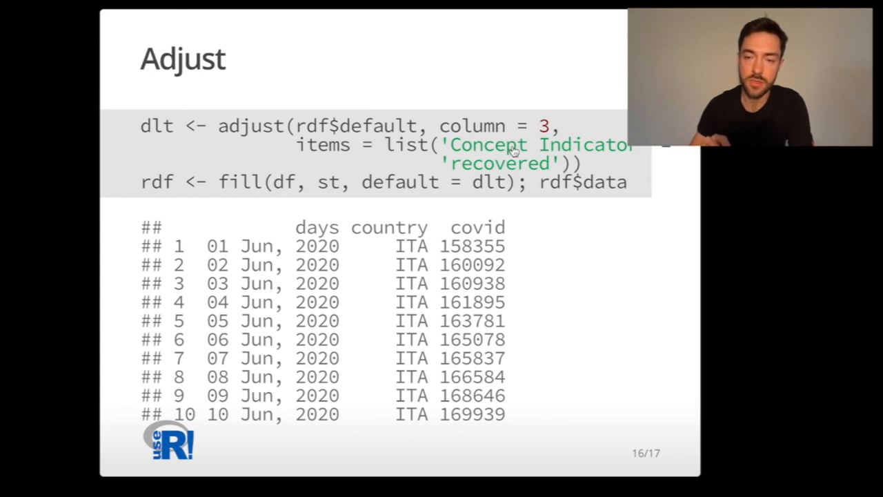
mouse_move(511, 173)
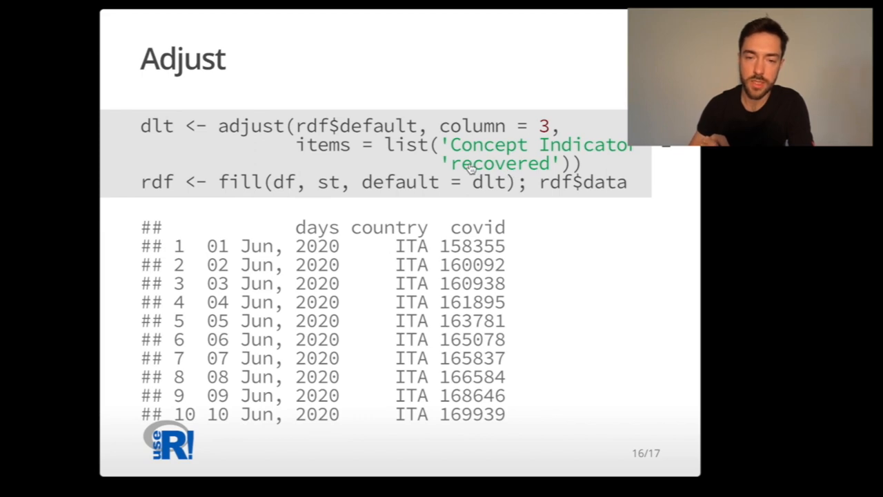
mouse_move(504, 174)
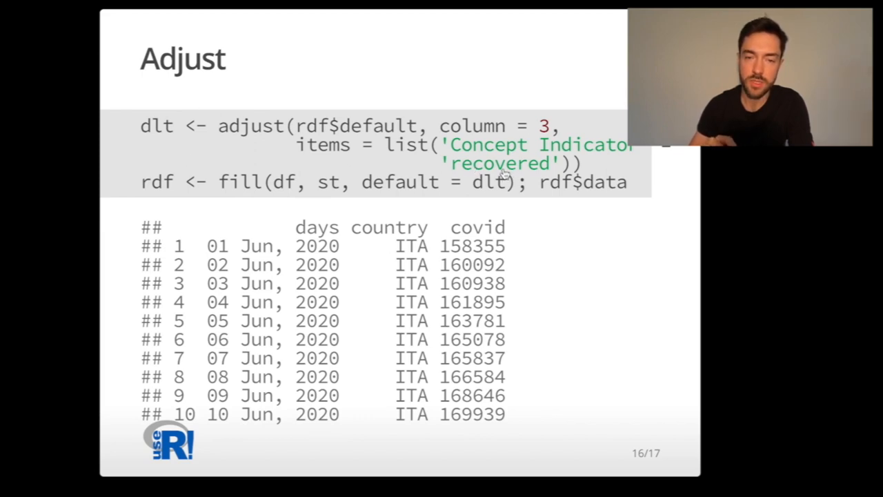
mouse_move(261, 188)
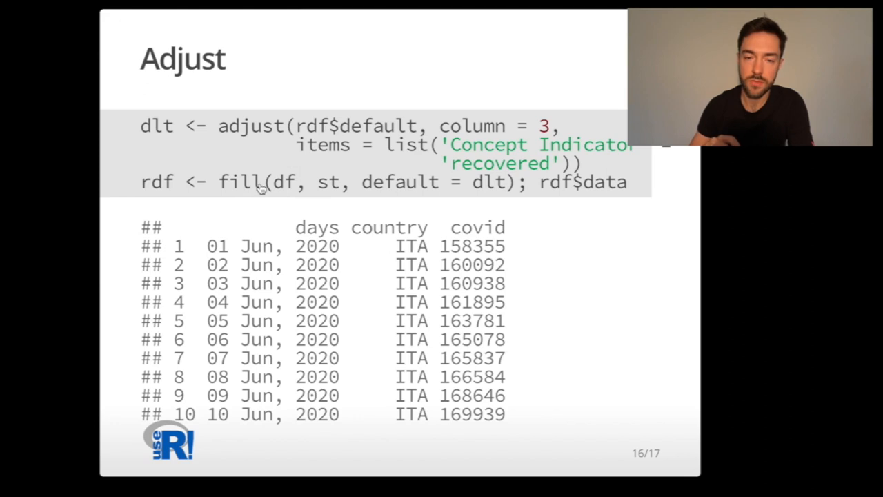
mouse_move(483, 198)
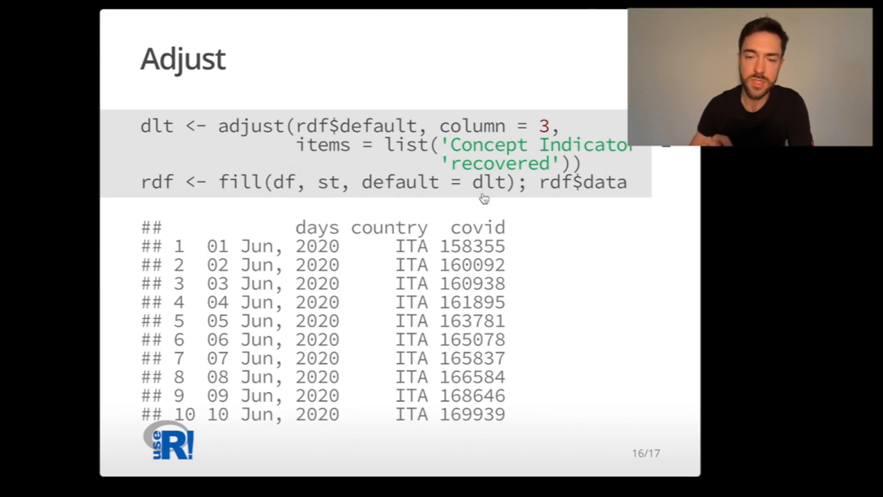
mouse_move(480, 229)
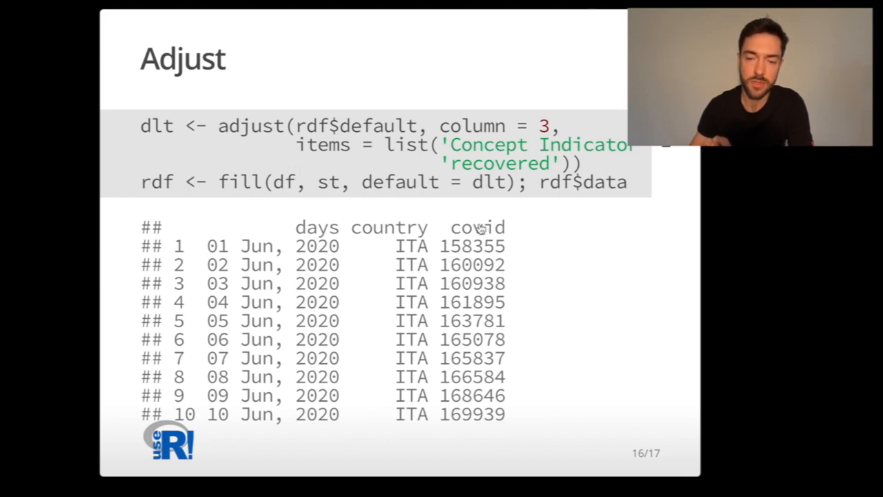
mouse_move(459, 411)
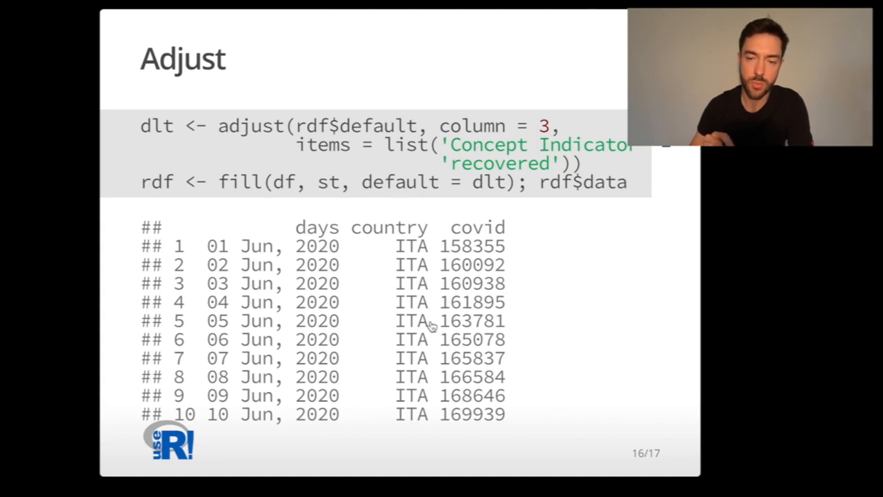
mouse_move(472, 413)
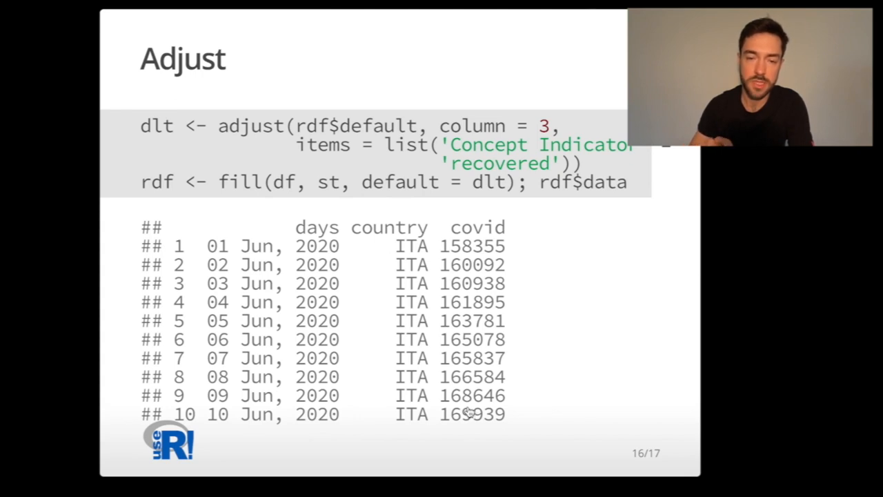
mouse_move(293, 265)
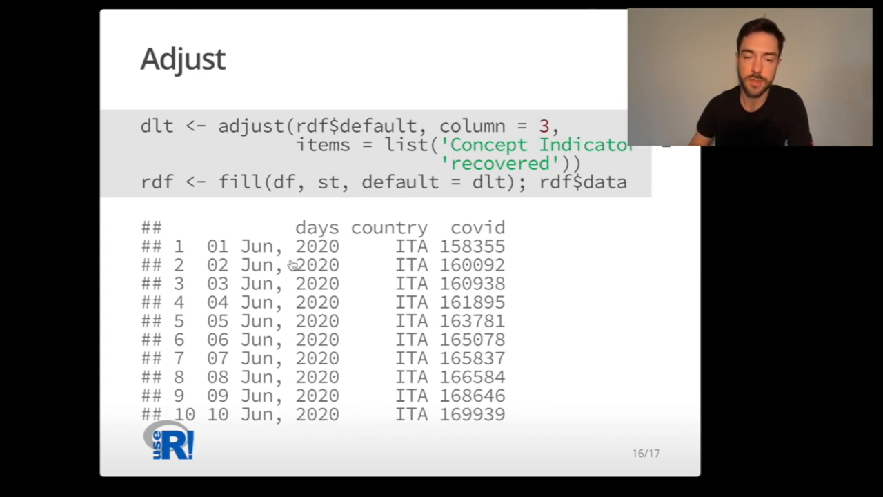